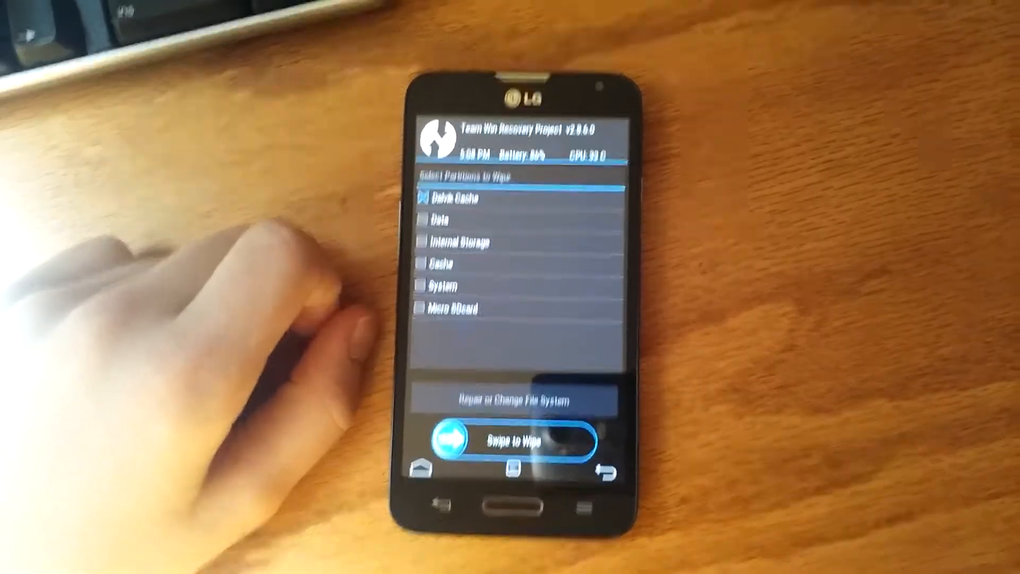
# Step: Return to TWRP's main menu and open Install to browse zips on the Micro SD card
pyautogui.click(421, 223)
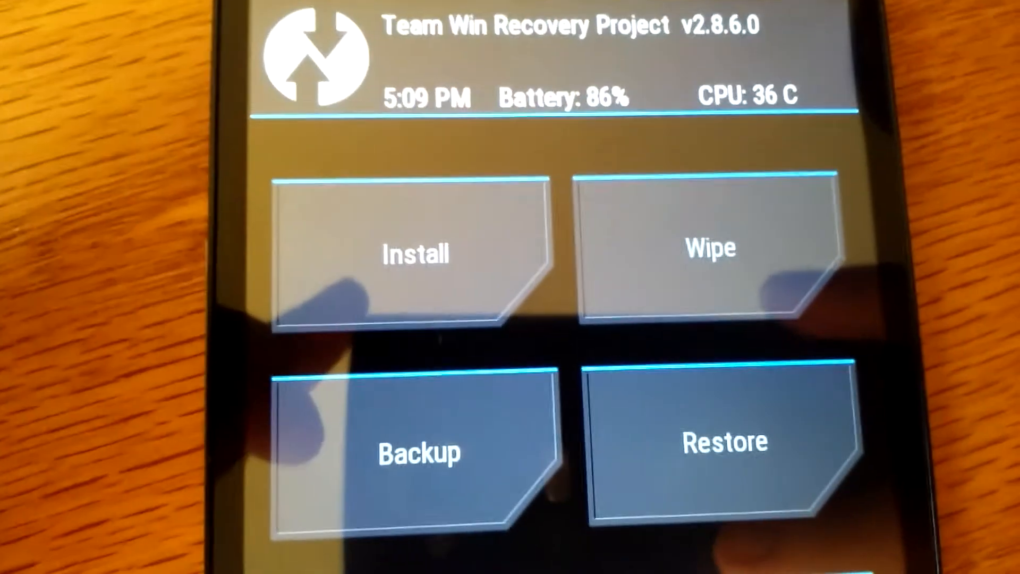
pyautogui.click(415, 254)
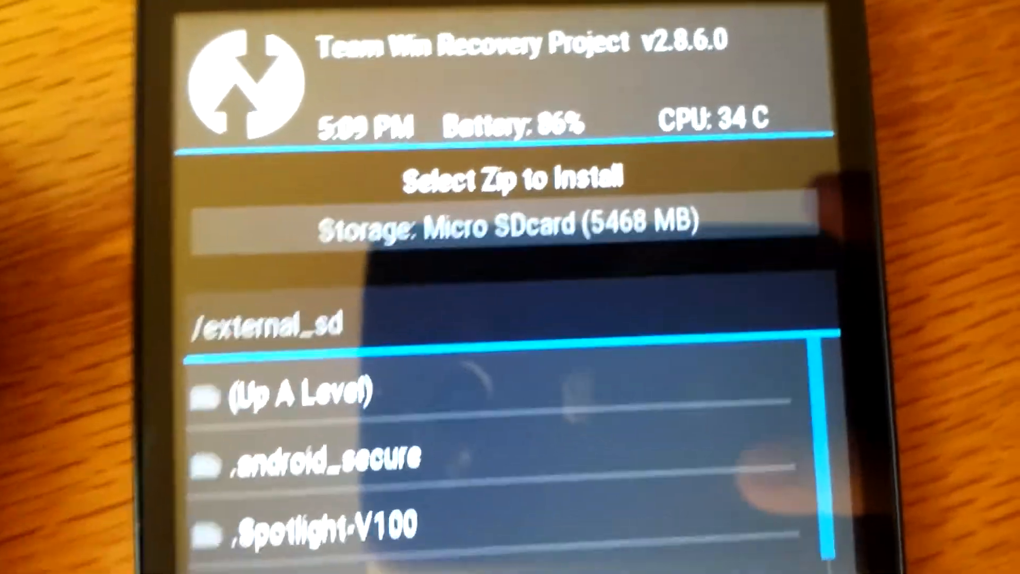